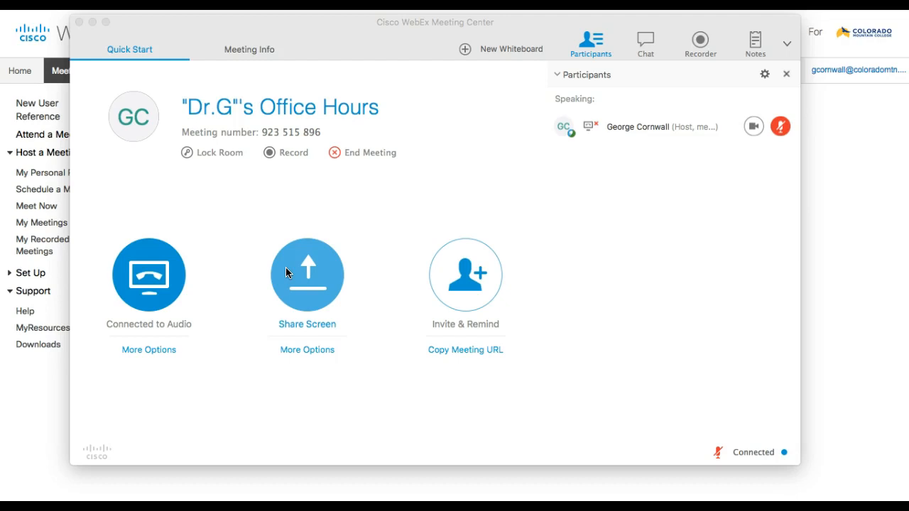
{"action": "mouse_move", "coordinate": [726, 207]}
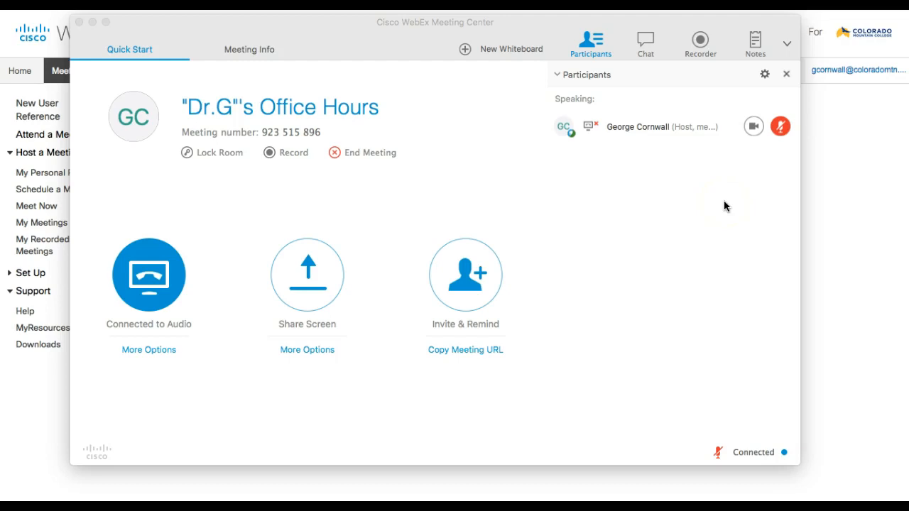
{"action": "mouse_move", "coordinate": [227, 395]}
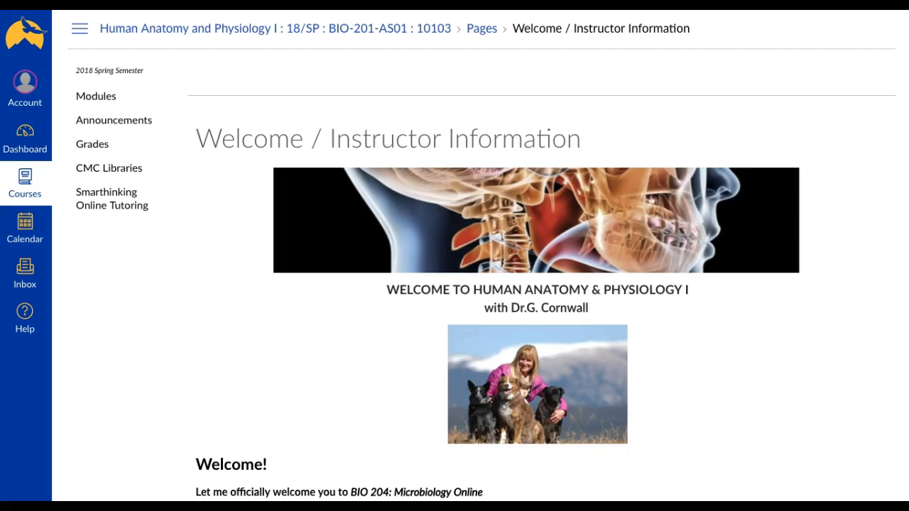
Step: Read the Welcome / Instructor Information page and continue to Essential Technical Skills
{"action": "left_click", "coordinate": [96, 95]}
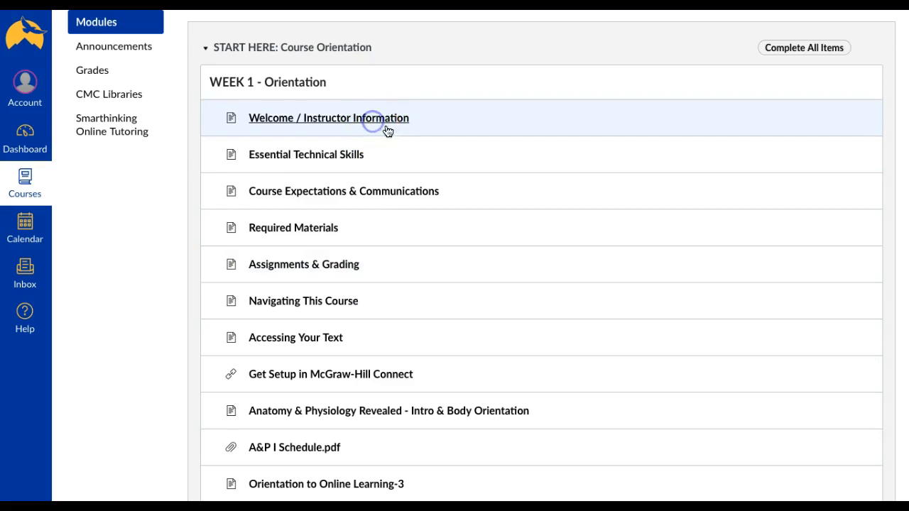
{"action": "left_click", "coordinate": [328, 118]}
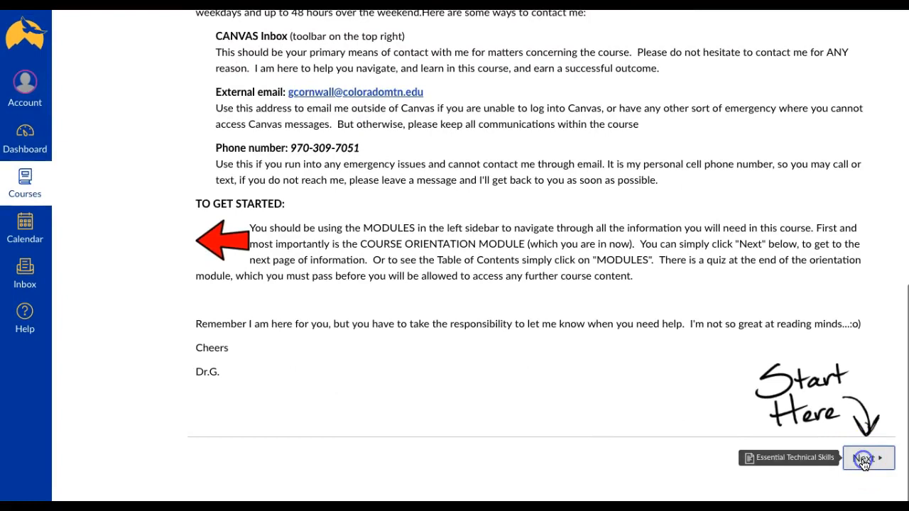
{"action": "left_click", "coordinate": [867, 458]}
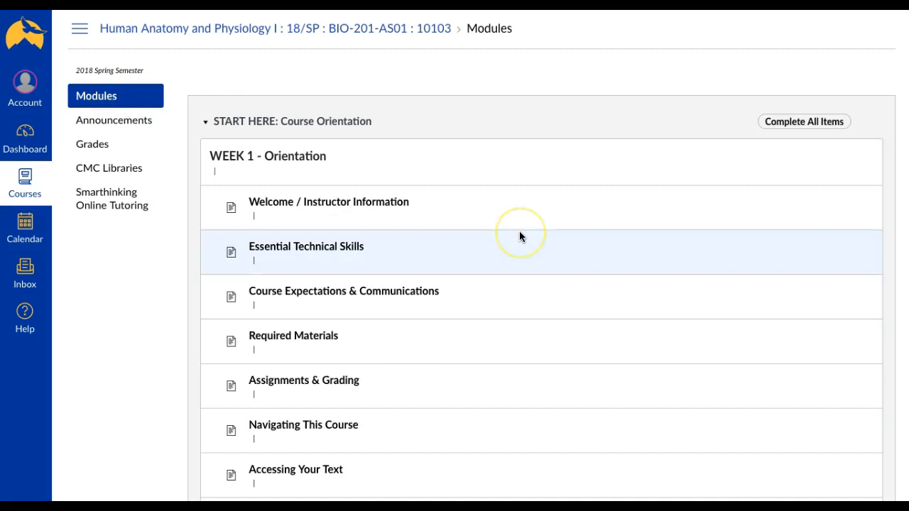
Step: Open Accessing Your Text from the modules list and scroll through its Connect tutorial
{"action": "scroll", "scroll_direction": "down", "scroll_amount": 3}
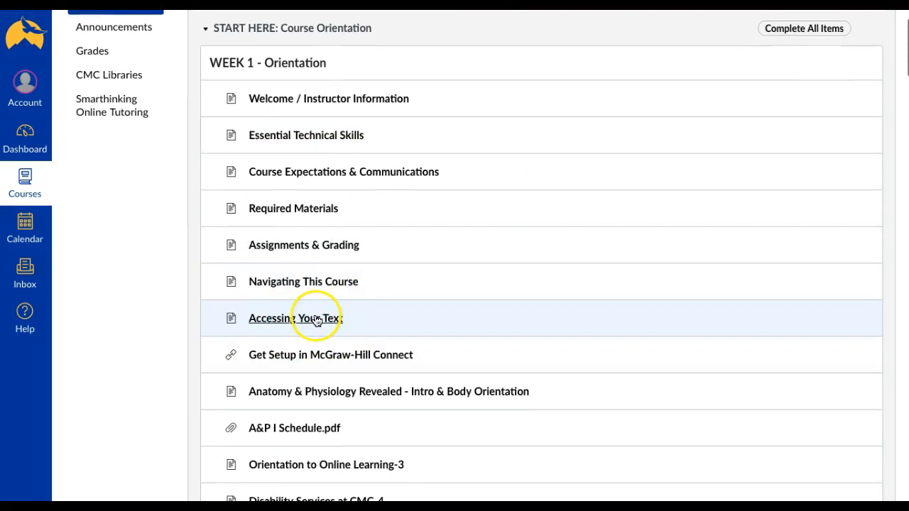
{"action": "left_click", "coordinate": [294, 318]}
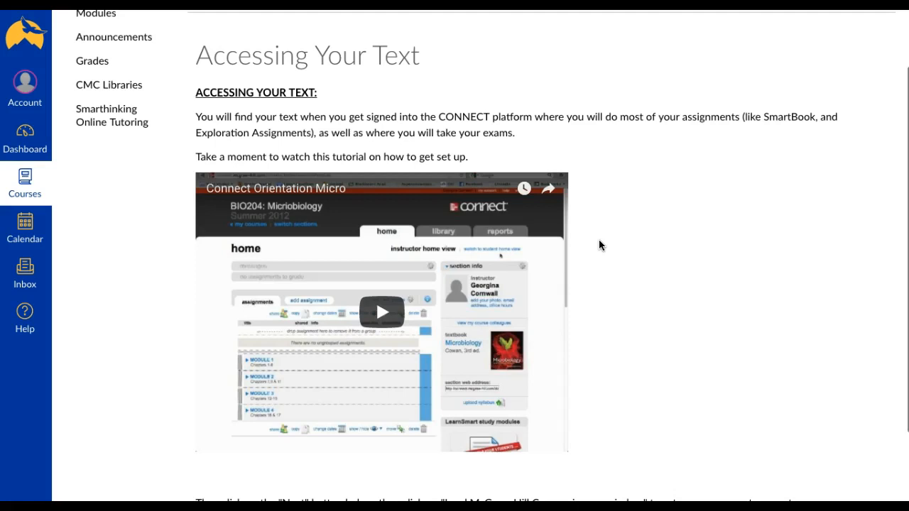
{"action": "scroll", "scroll_direction": "down", "scroll_amount": 3}
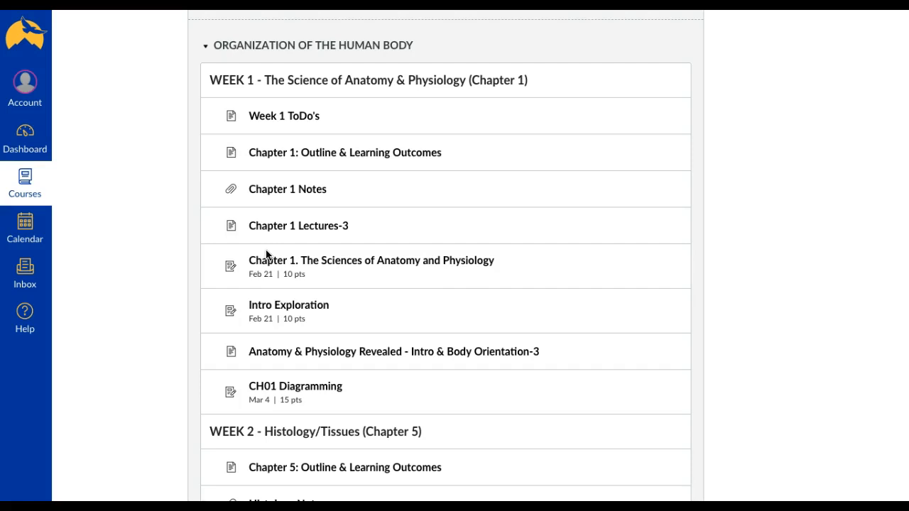
{"action": "mouse_move", "coordinate": [365, 193]}
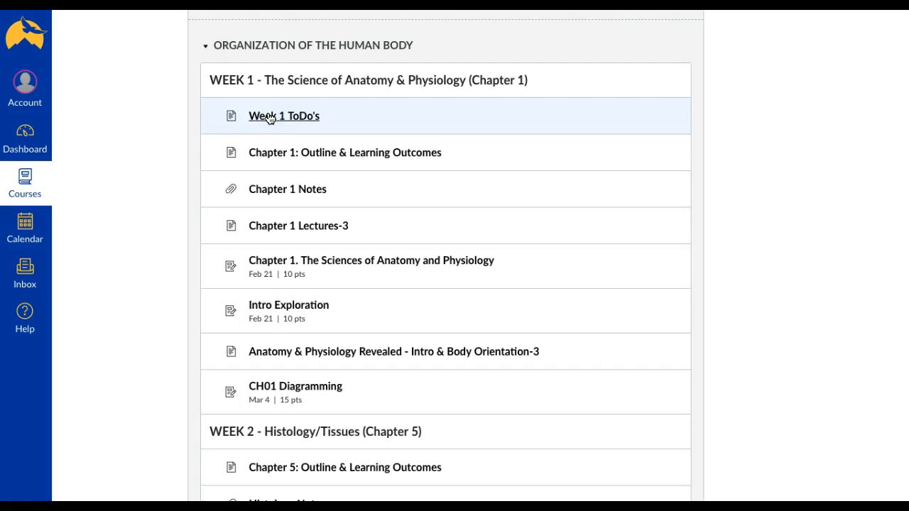
Step: Open Week 1 ToDo's under Organization of the Human Body
{"action": "left_click", "coordinate": [283, 115]}
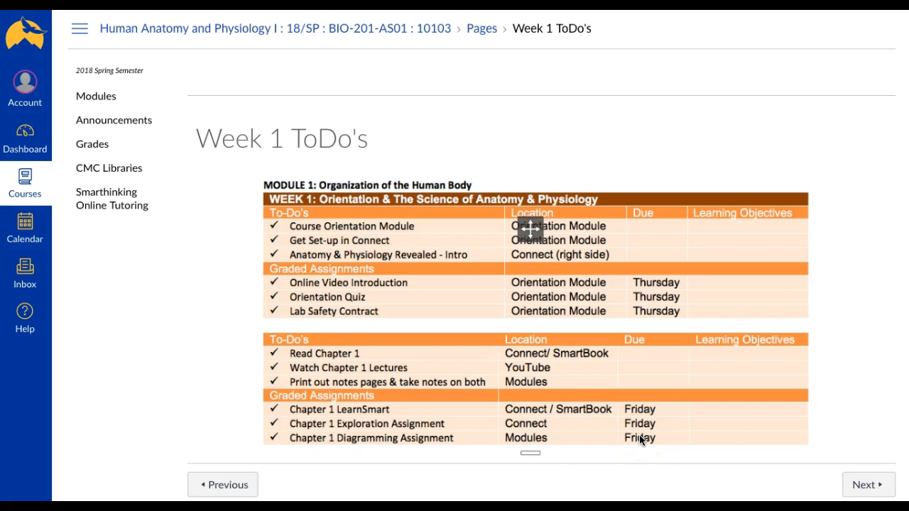
Step: Advance to the Chapter 1: Outline & Learning Outcomes page and scroll through it
{"action": "left_click", "coordinate": [866, 484]}
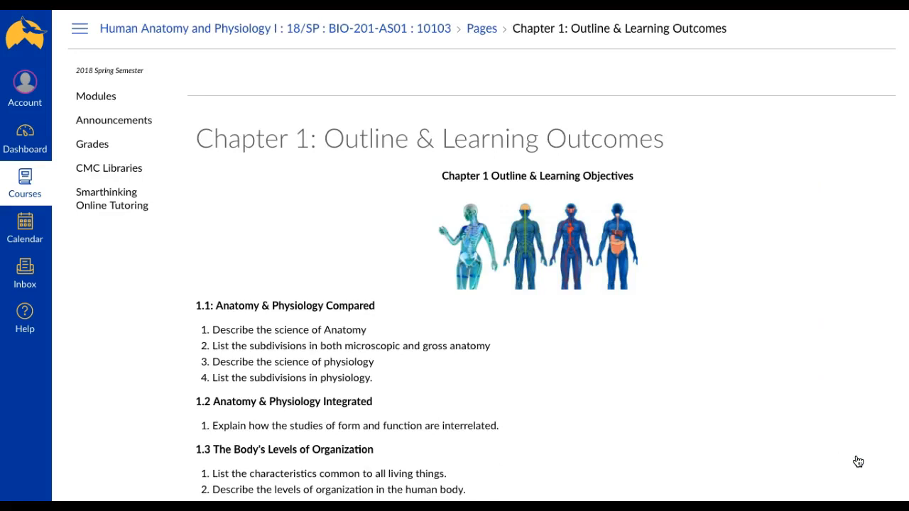
{"action": "mouse_move", "coordinate": [793, 318]}
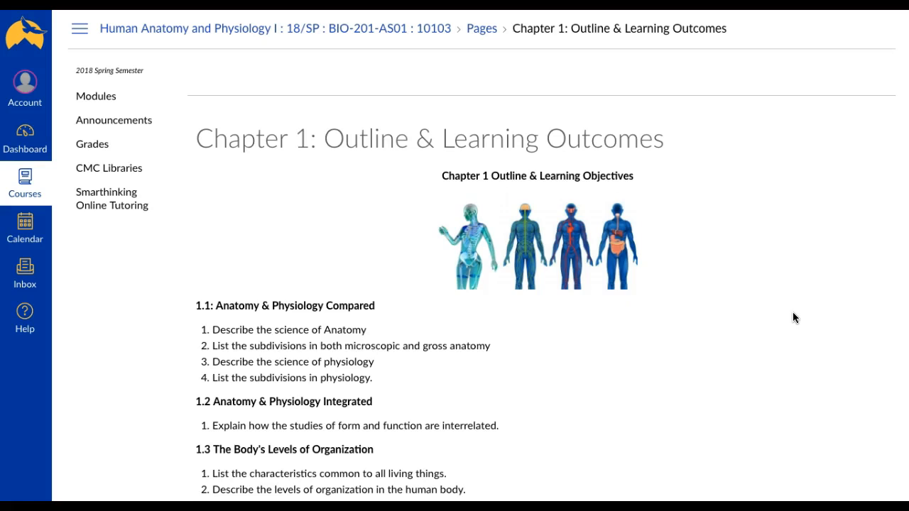
{"action": "scroll", "scroll_direction": "down", "scroll_amount": 3}
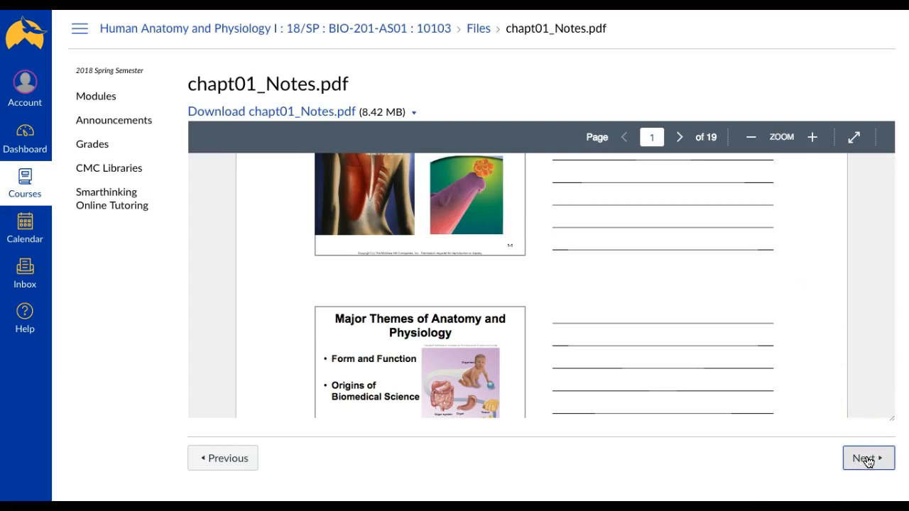
{"action": "left_click", "coordinate": [867, 458]}
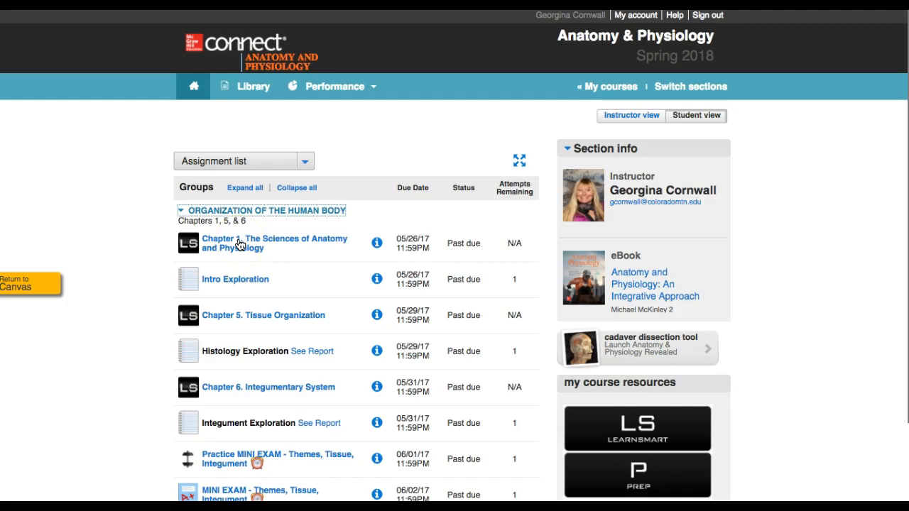
{"action": "mouse_move", "coordinate": [248, 242]}
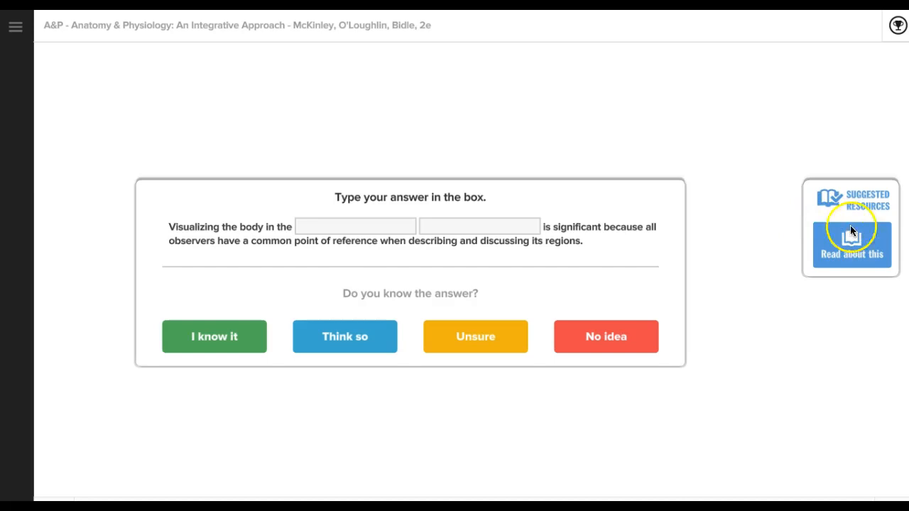
Step: Show the 'Read about this' suggested resource for the body position question
{"action": "left_click", "coordinate": [851, 244]}
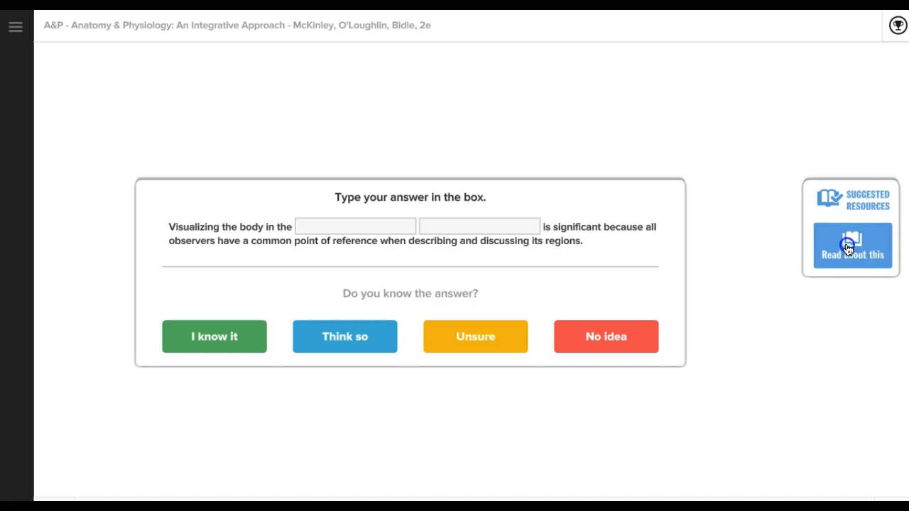
{"action": "mouse_move", "coordinate": [104, 275]}
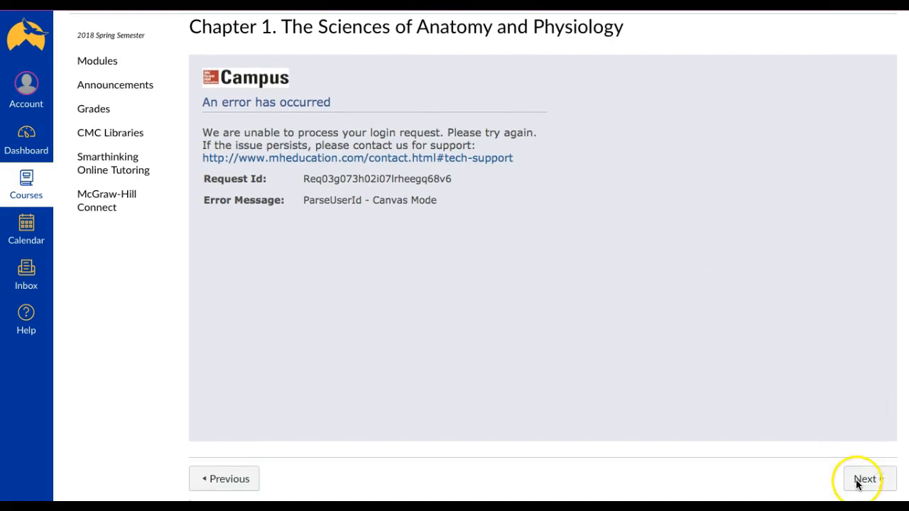
Step: Advance past the Chapter 1 assignment and open Intro Exploration
{"action": "left_click", "coordinate": [864, 479]}
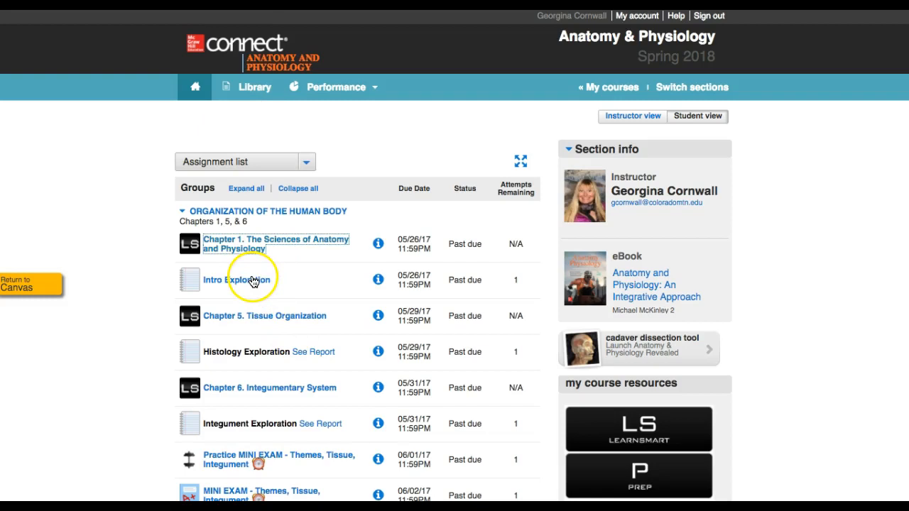
{"action": "left_click", "coordinate": [237, 279]}
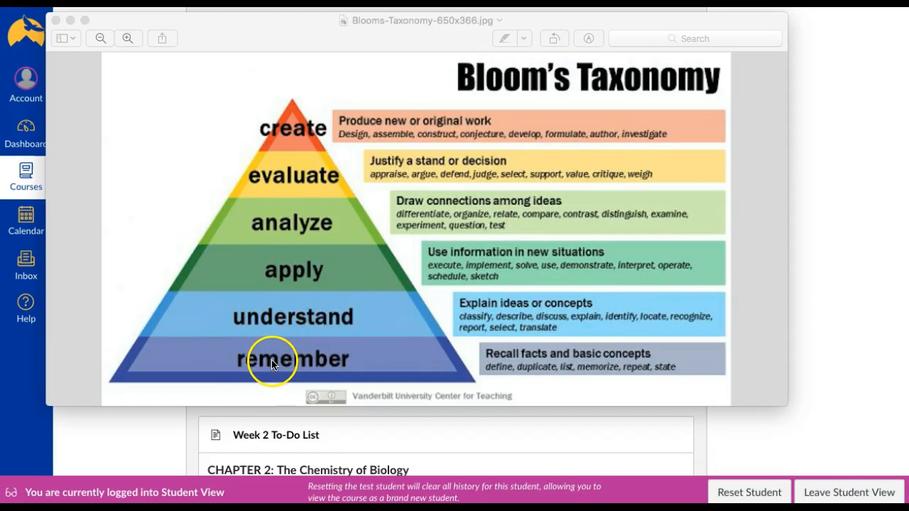
{"action": "mouse_move", "coordinate": [436, 377]}
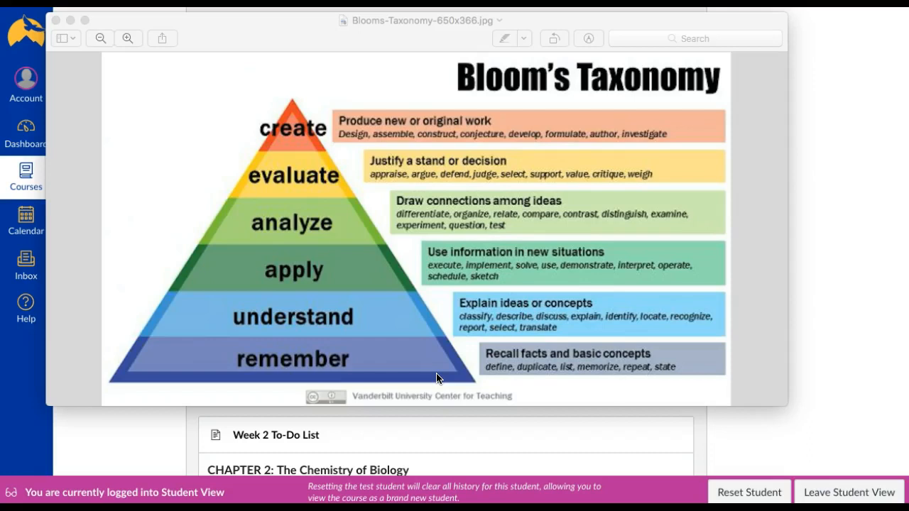
{"action": "mouse_move", "coordinate": [398, 328]}
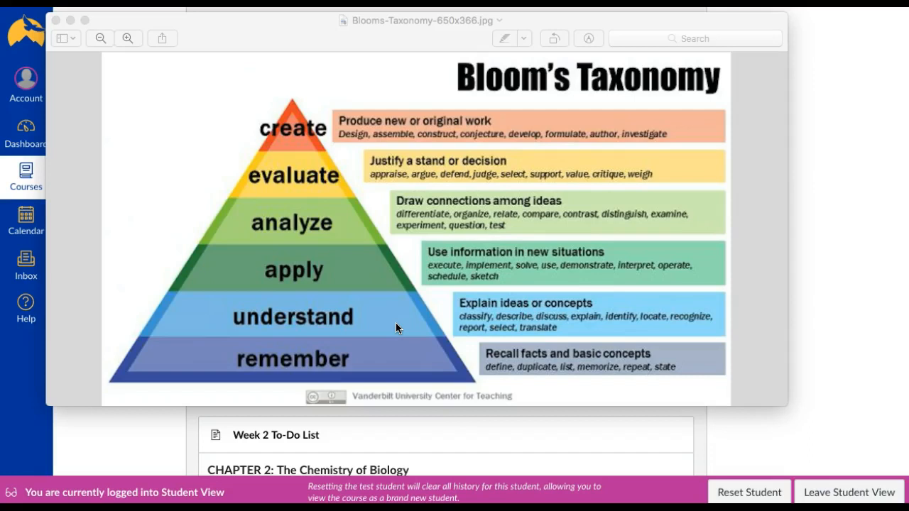
{"action": "mouse_move", "coordinate": [573, 332]}
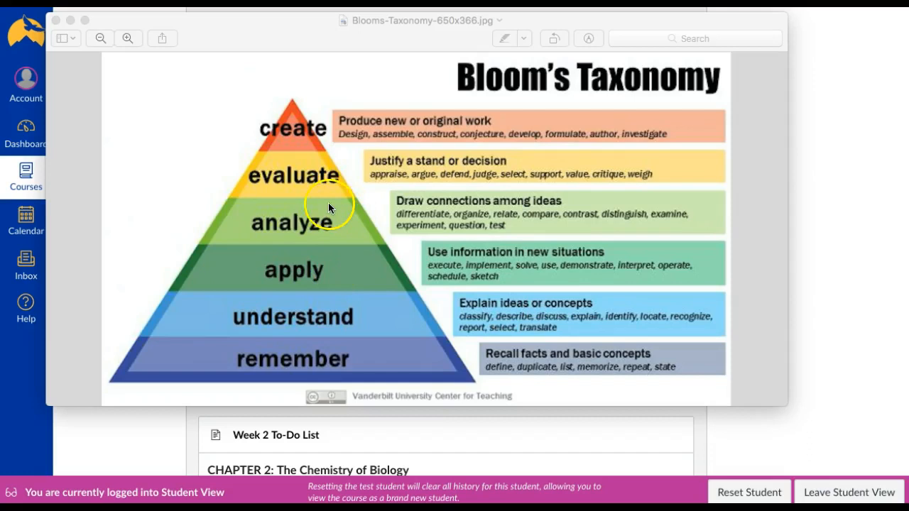
{"action": "mouse_move", "coordinate": [378, 350]}
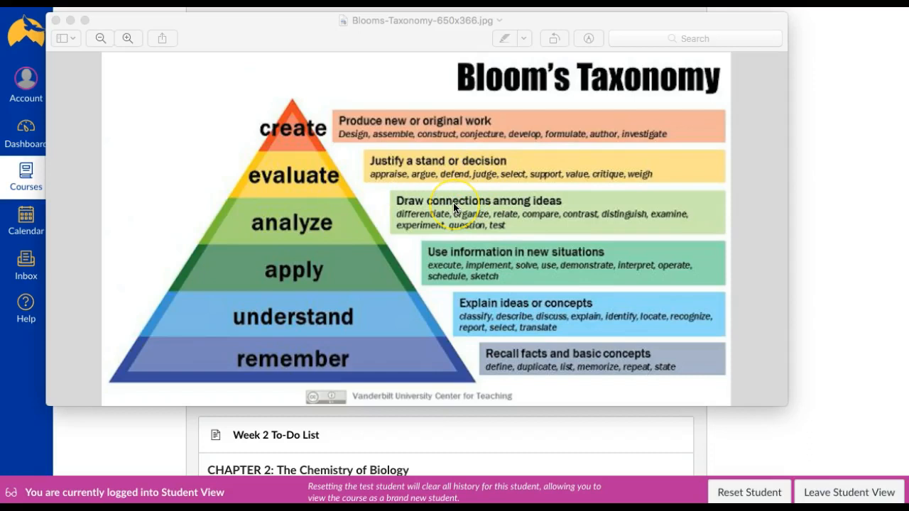
{"action": "mouse_move", "coordinate": [543, 275]}
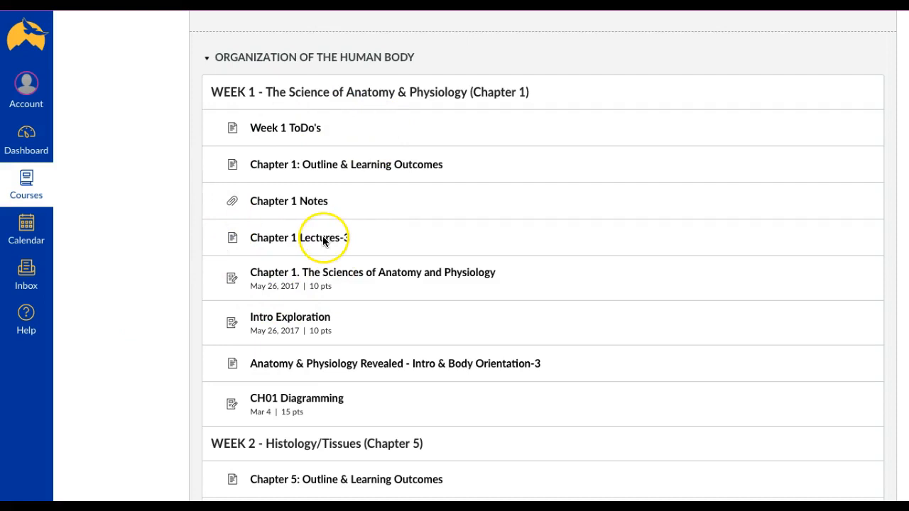
{"action": "mouse_move", "coordinate": [289, 363]}
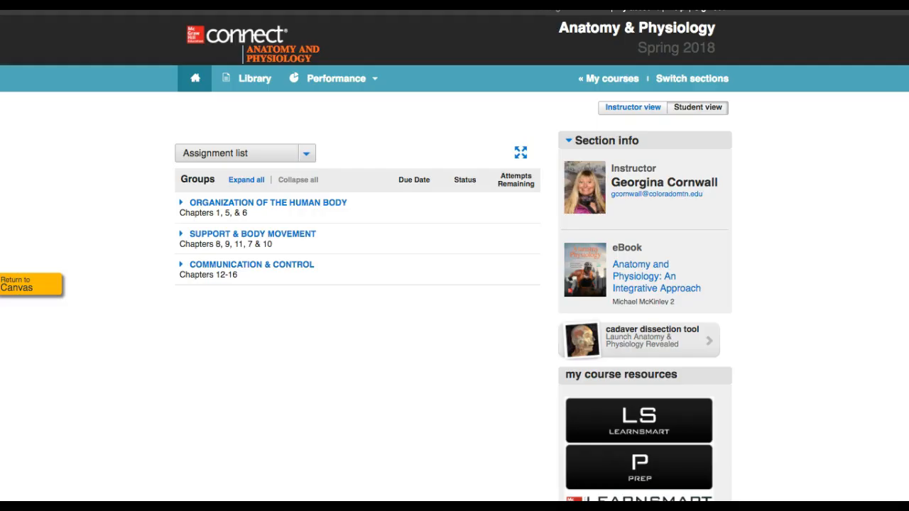
{"action": "mouse_move", "coordinate": [400, 415]}
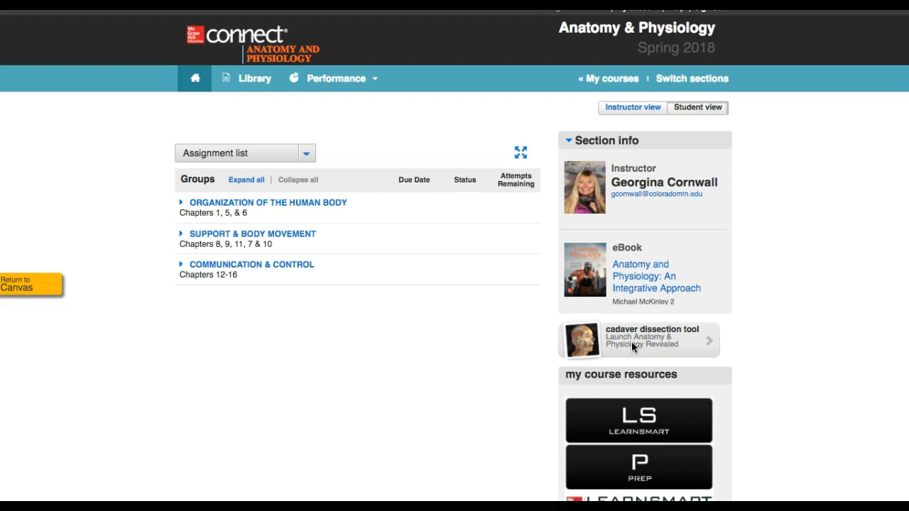
Step: Launch Anatomy & Physiology Revealed from the cadaver dissection tool panel
{"action": "left_click", "coordinate": [639, 339]}
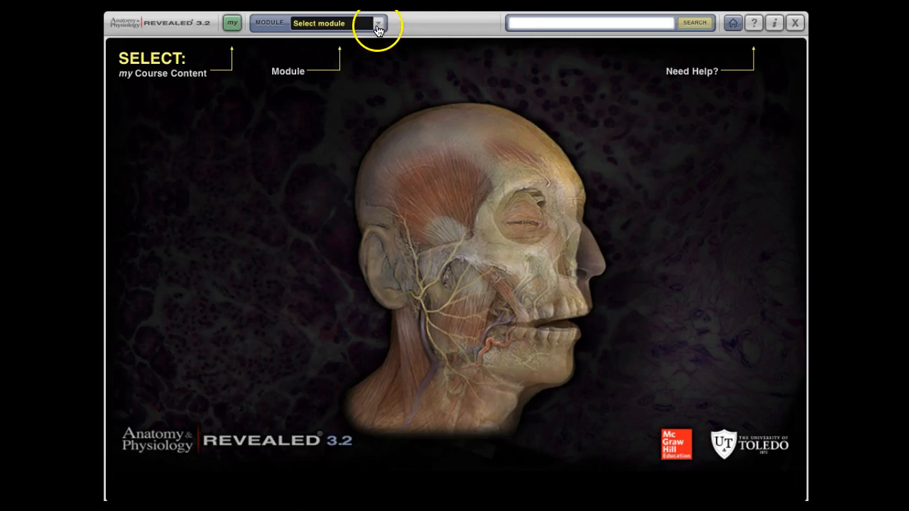
Step: Open the 5. Skeletal thorax dissection and identify the Coracoid process and Humerus
{"action": "left_click", "coordinate": [377, 23]}
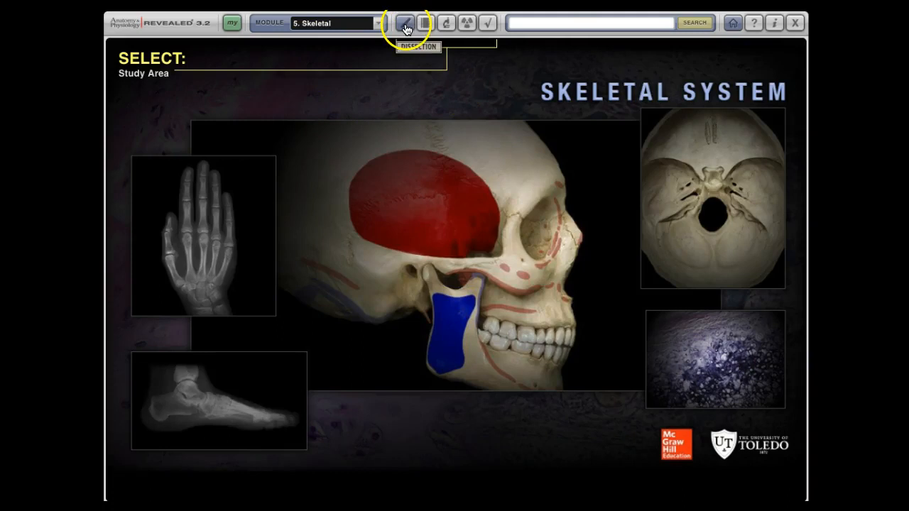
{"action": "left_click", "coordinate": [425, 23]}
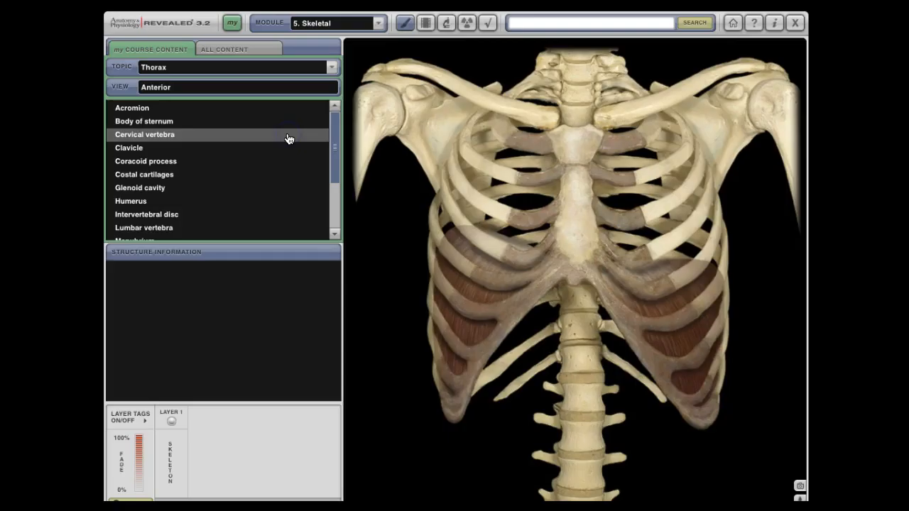
{"action": "left_click", "coordinate": [146, 161]}
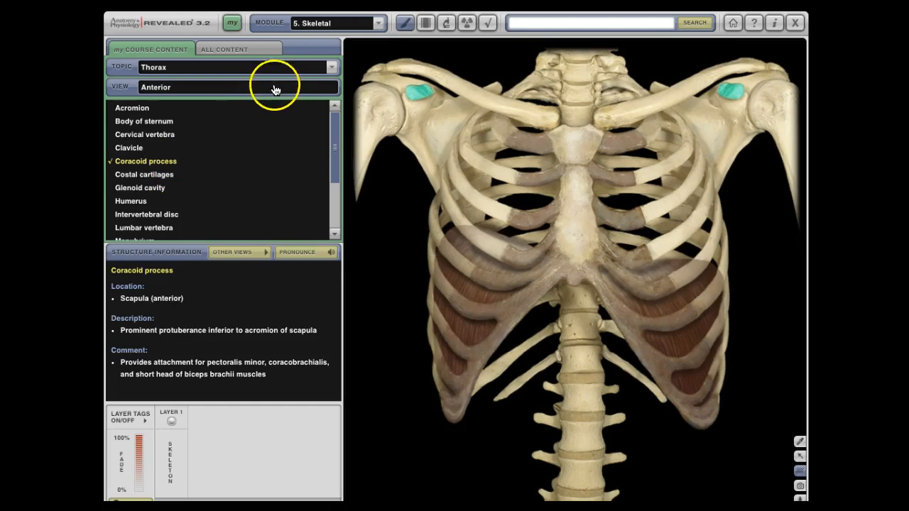
{"action": "left_click", "coordinate": [131, 201]}
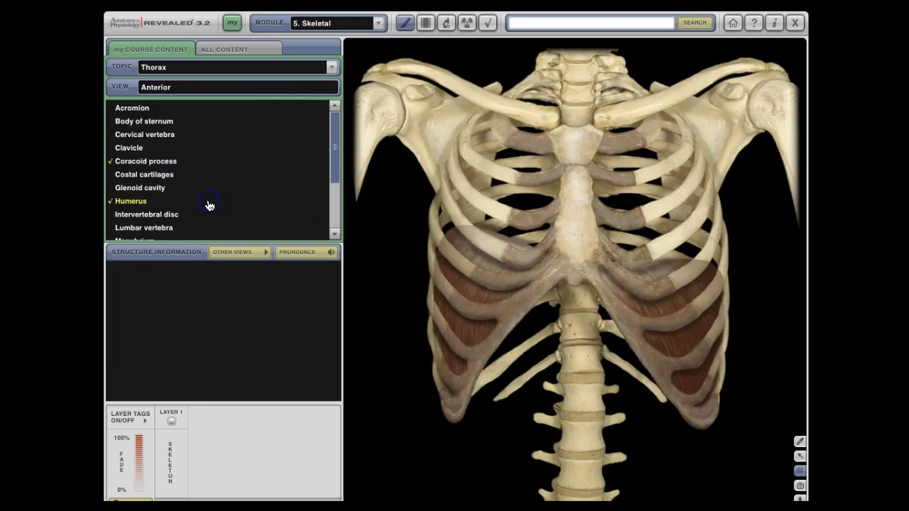
{"action": "left_click", "coordinate": [130, 200]}
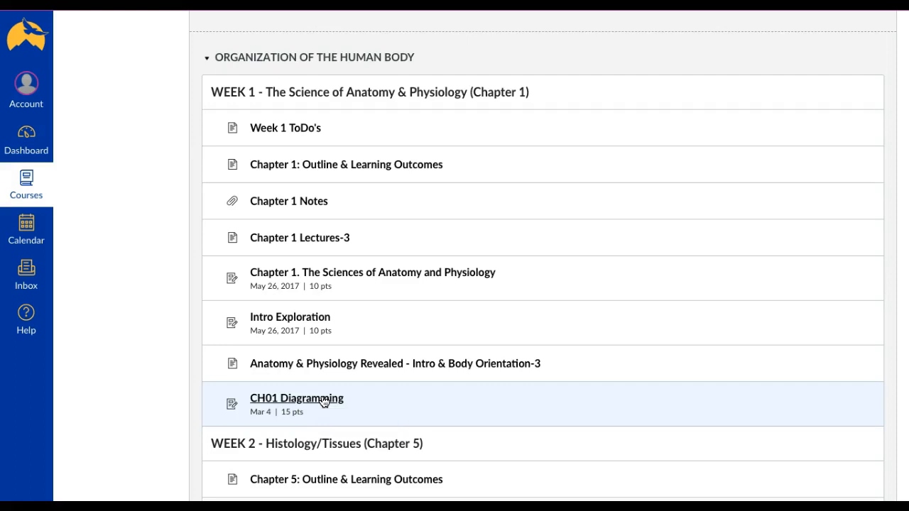
{"action": "mouse_move", "coordinate": [348, 276]}
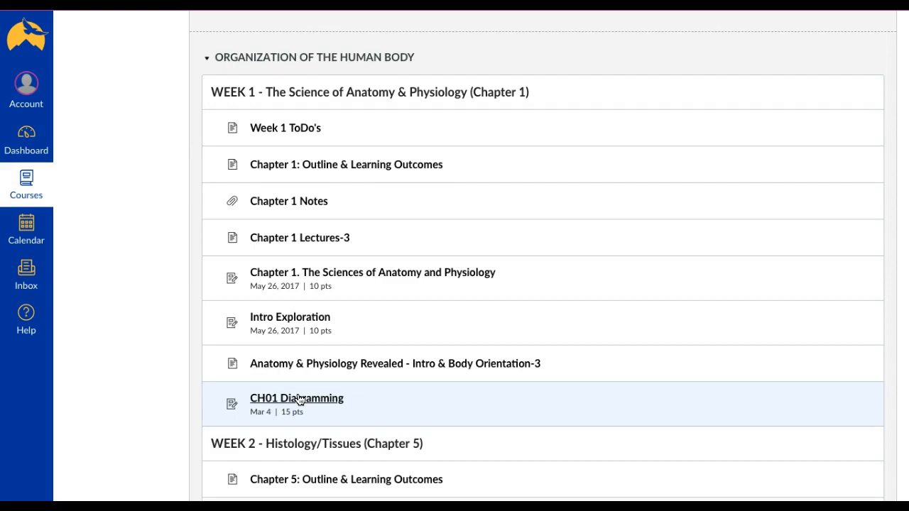
Step: Scroll the modules page down to the MODULE I EXAM mini exam entries
{"action": "scroll", "scroll_direction": "down", "scroll_amount": 3}
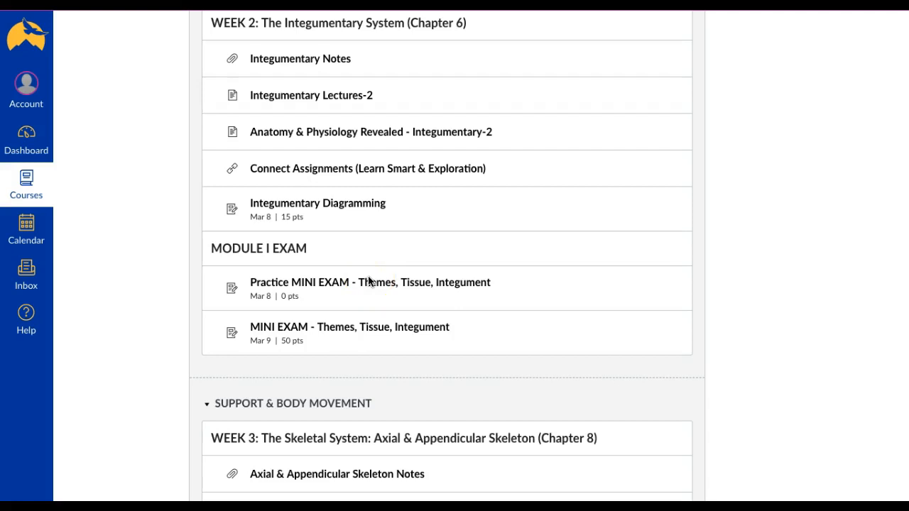
{"action": "mouse_move", "coordinate": [359, 334]}
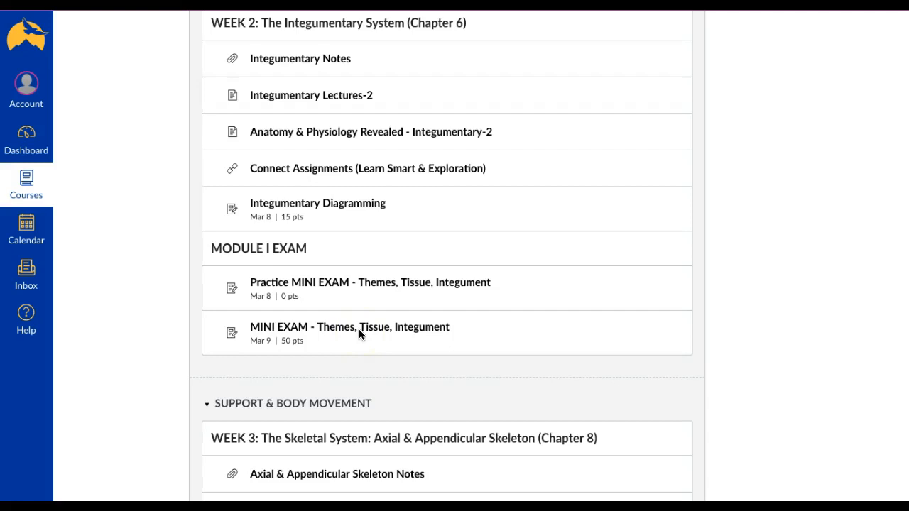
{"action": "mouse_move", "coordinate": [267, 375]}
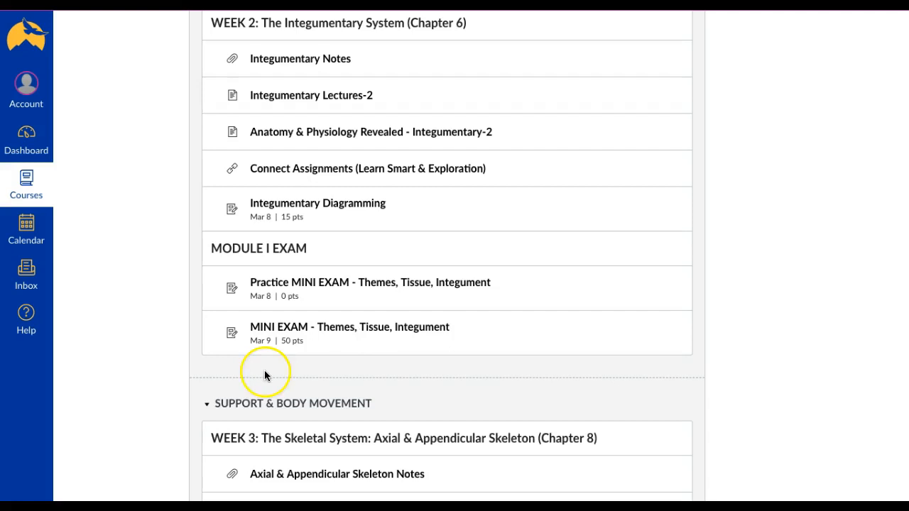